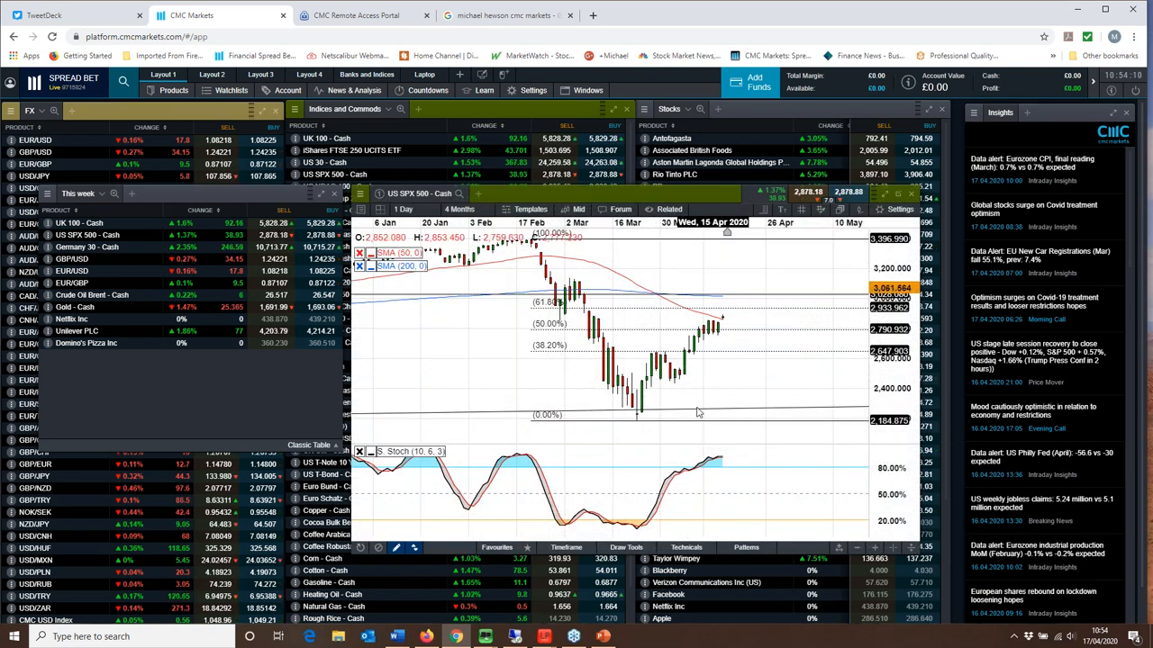
Step: Close the US SPX 500 - Cash chart window, returning to the watchlists
drag(530, 237, 636, 418)
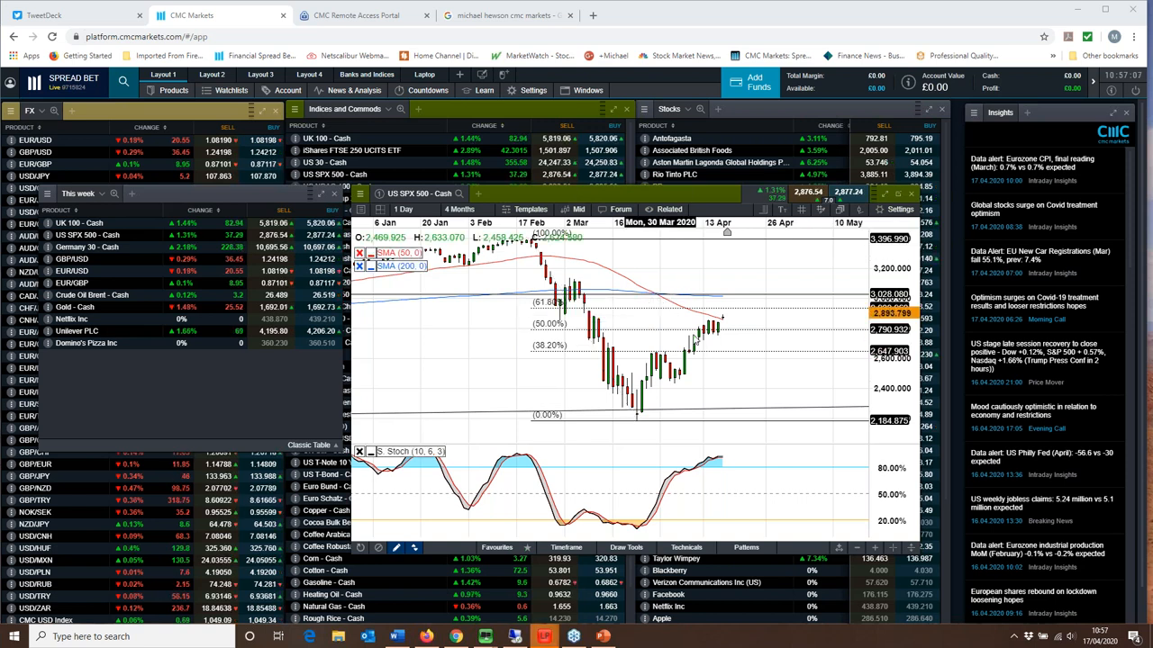
drag(529, 241, 634, 419)
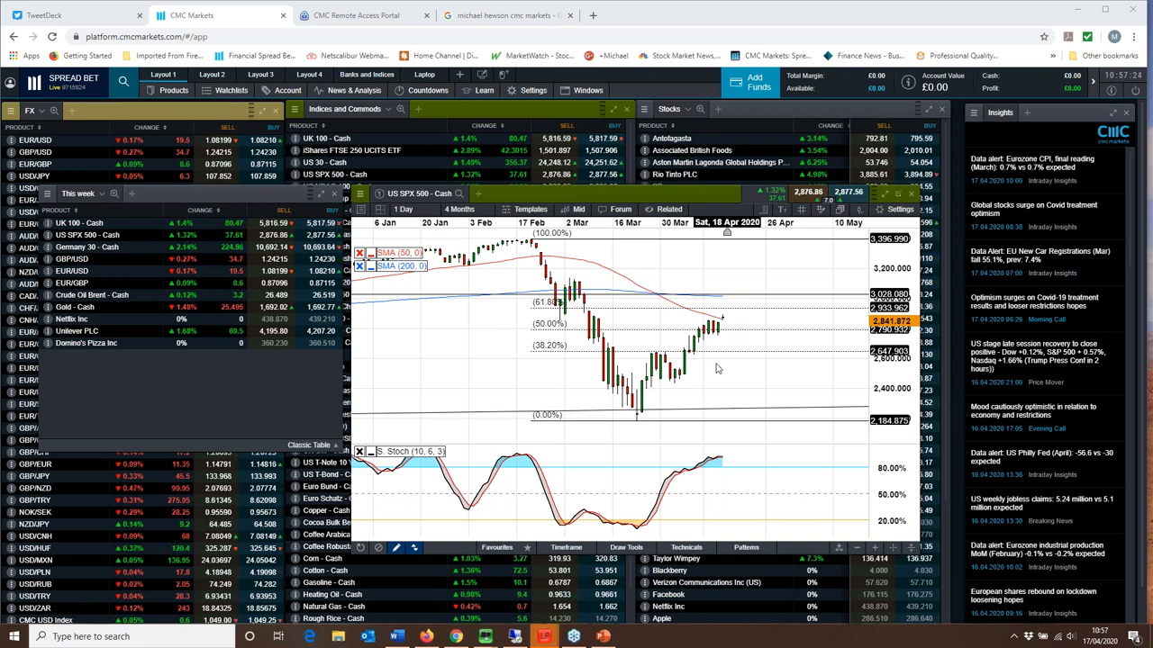
mouse_move(724, 337)
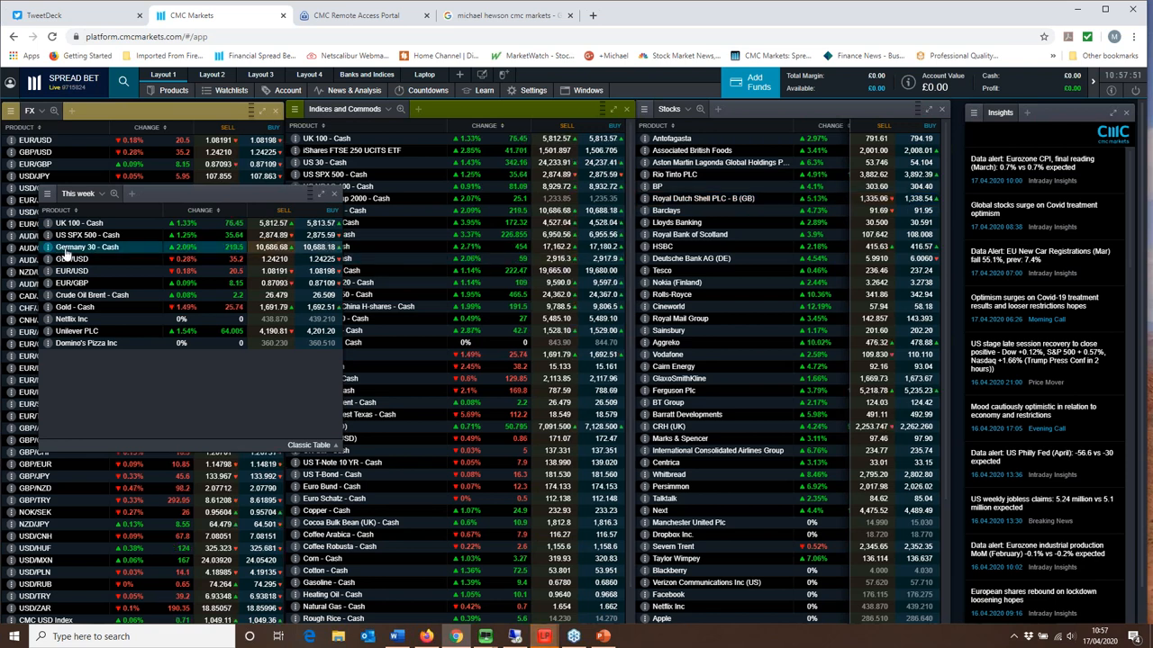
Step: Open the Germany 30 - Cash chart from the 'This week' watchlist
click(86, 247)
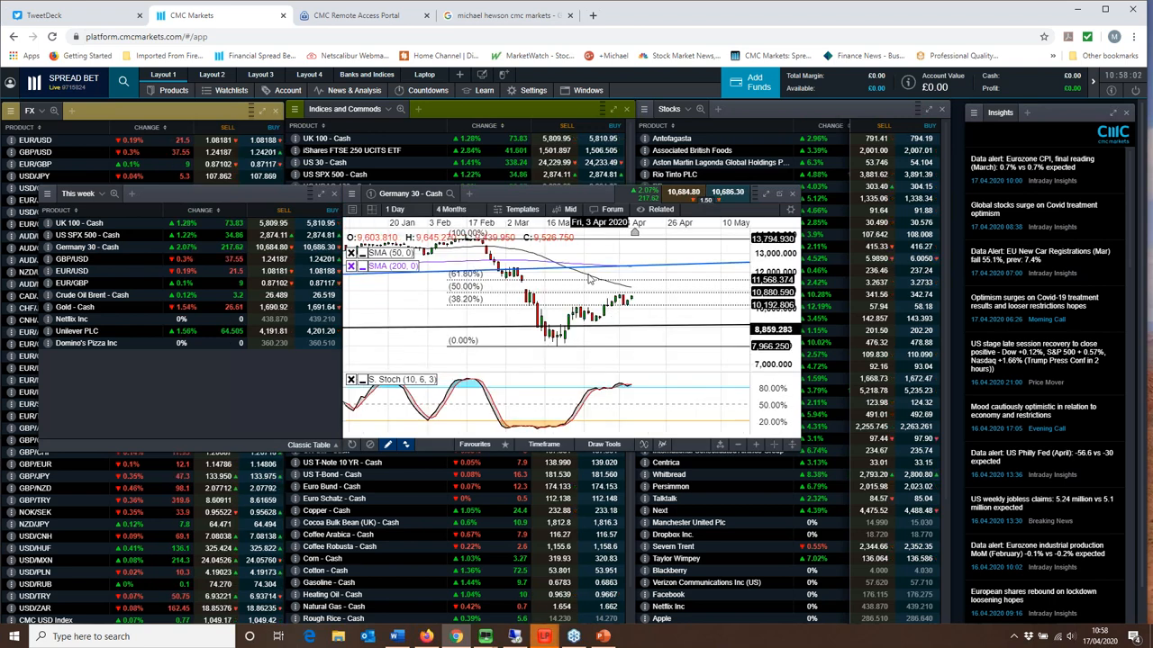
mouse_move(794, 461)
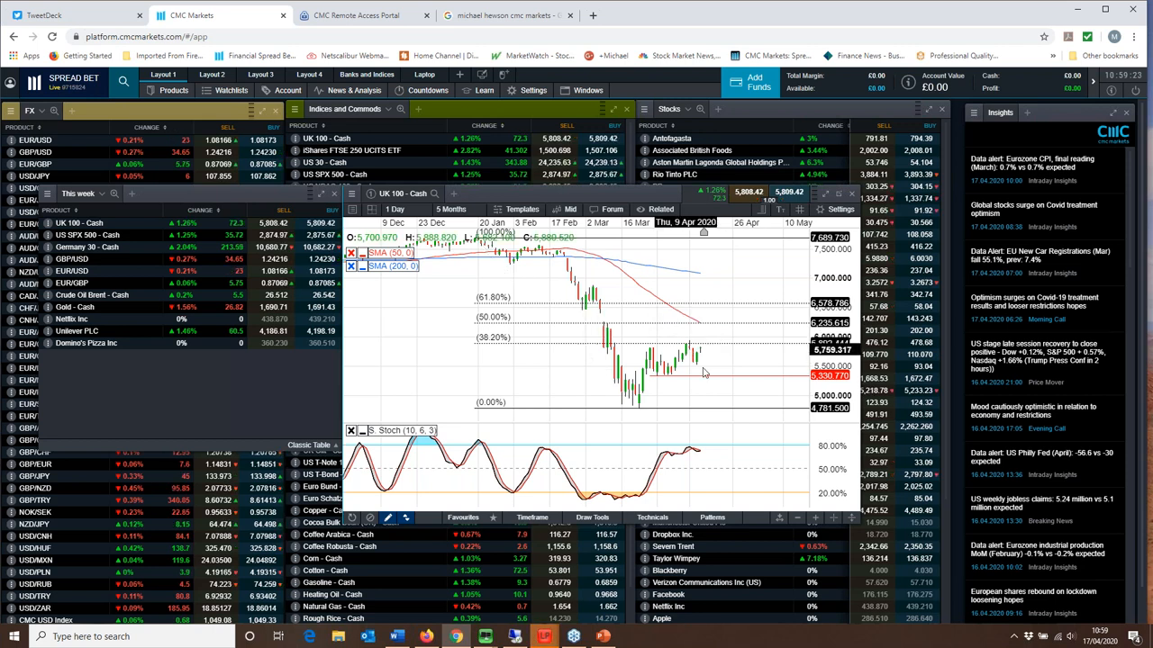
Step: Close the reviewed UK 100 cash chart, returning to the watchlists
drag(472, 237, 640, 411)
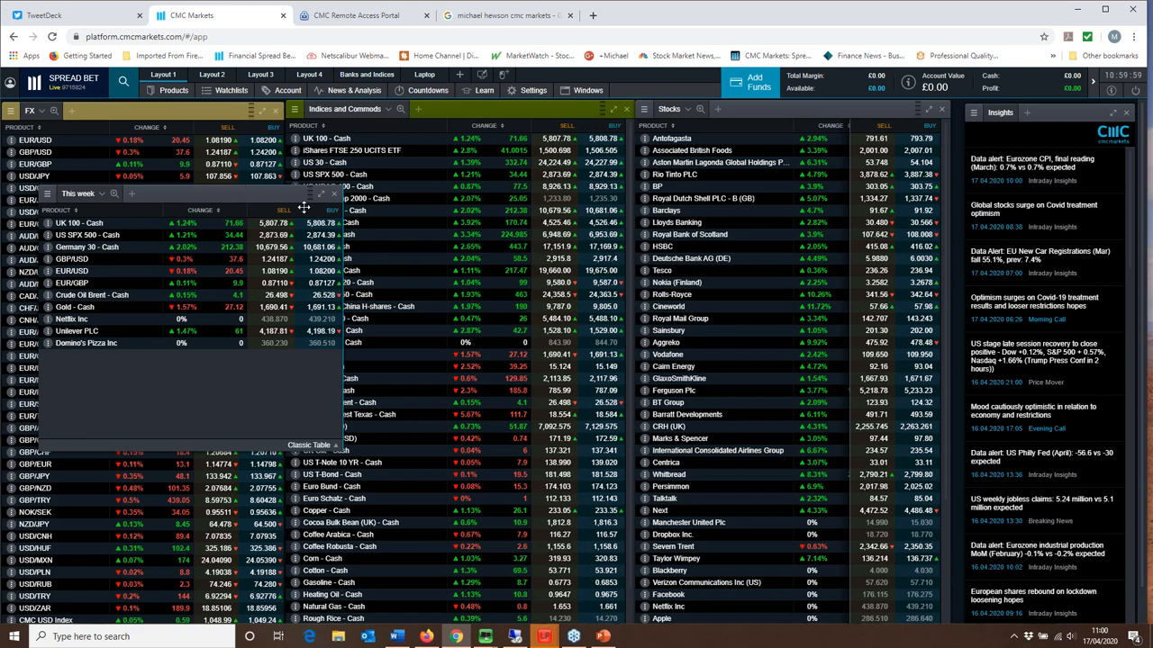
mouse_move(304, 207)
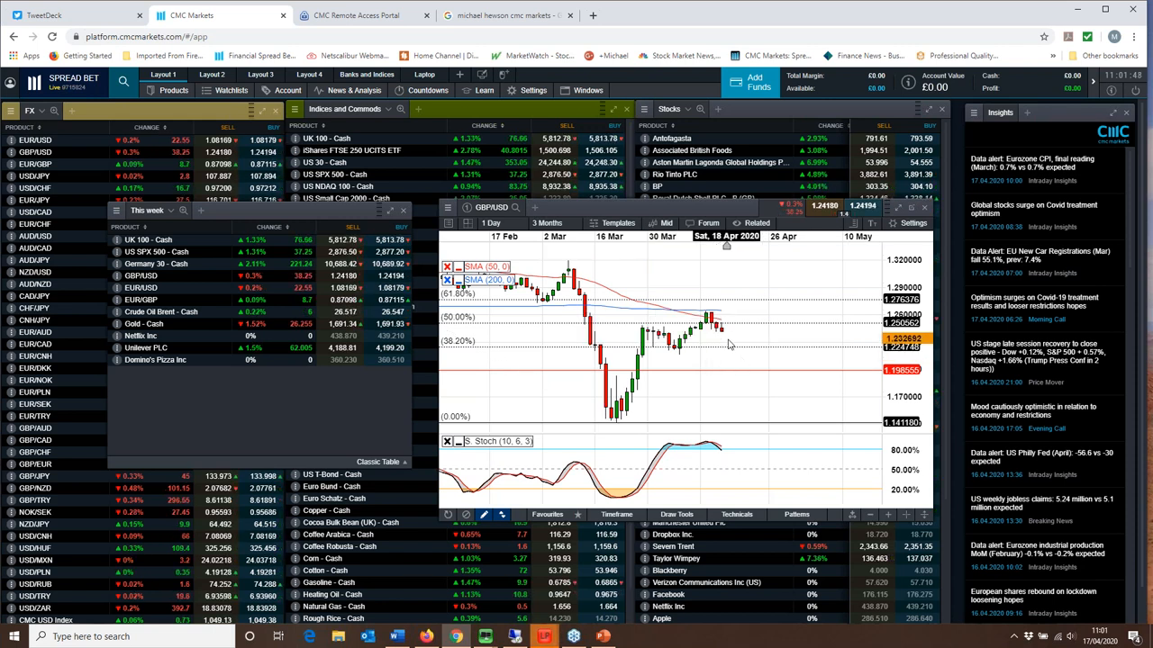
Step: Close the GBP/USD daily chart, returning to the watchlists
drag(414, 324, 614, 422)
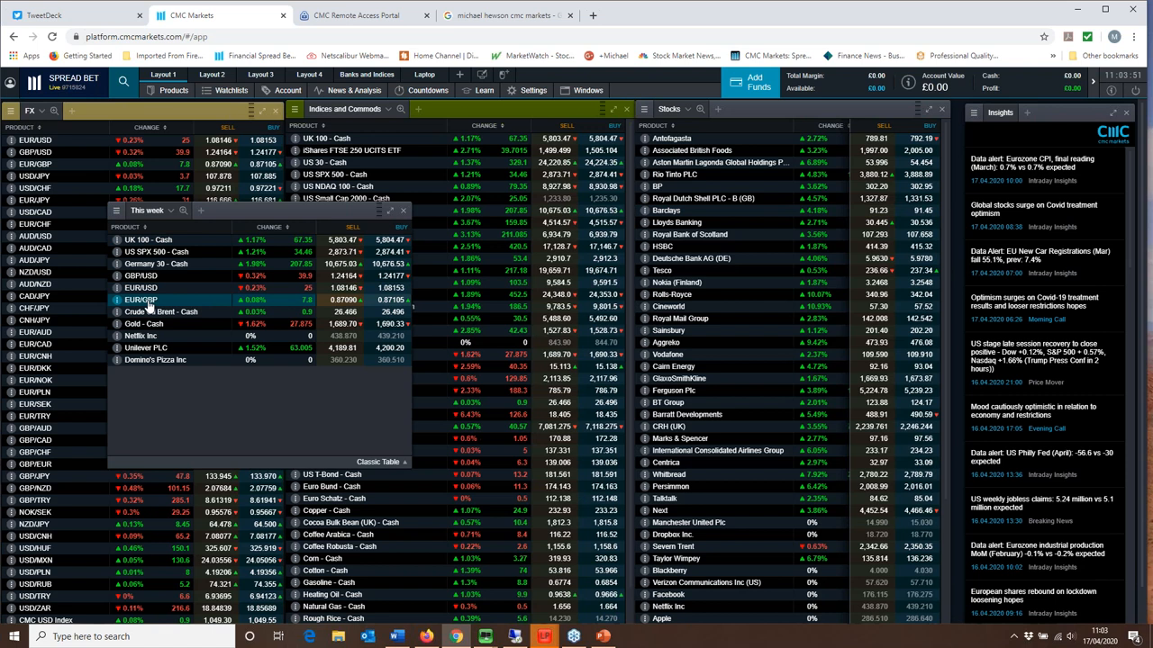
Step: Briefly open the EUR/USD chart from the watchlist and close it again
double_click(140, 299)
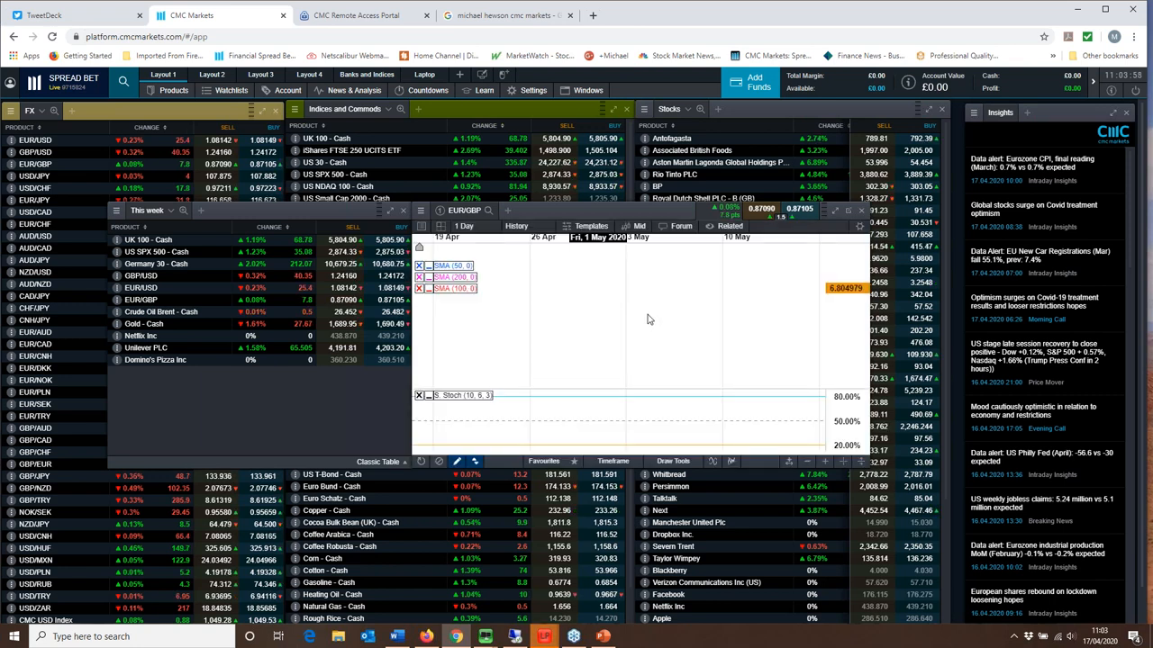
click(519, 227)
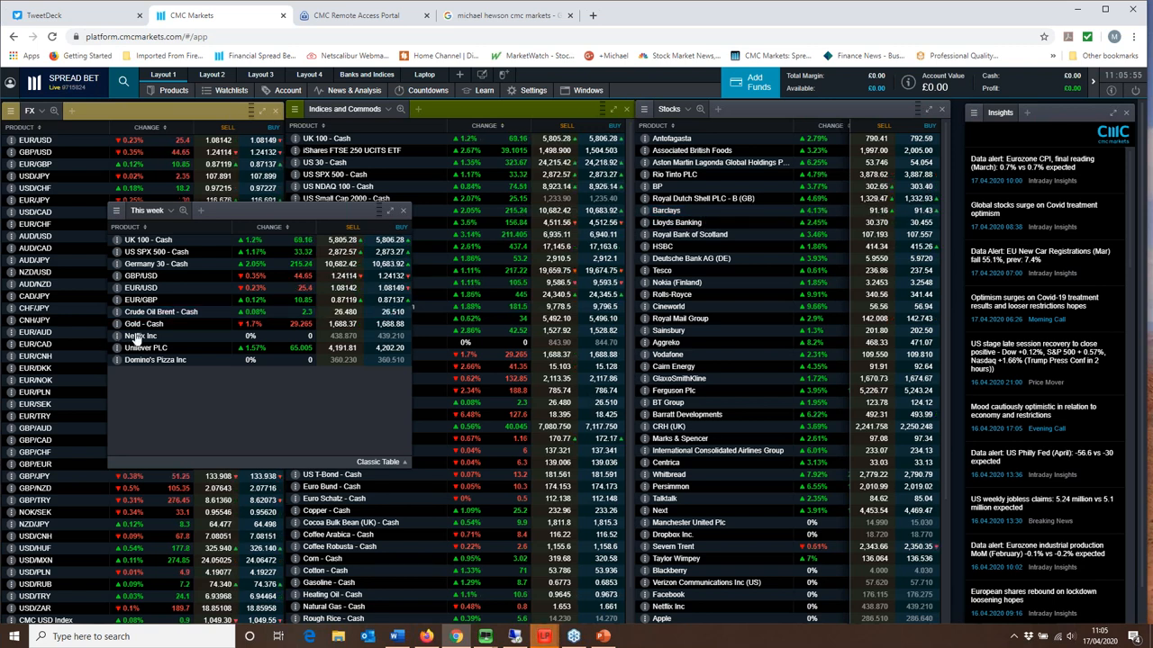
click(144, 335)
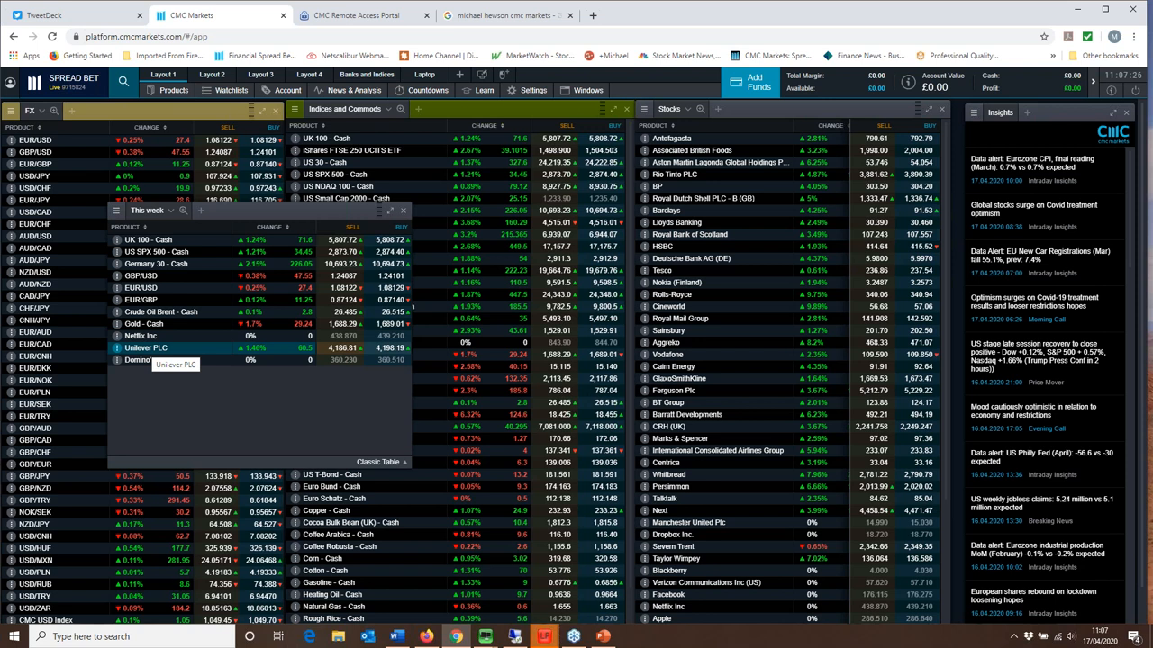
double_click(146, 348)
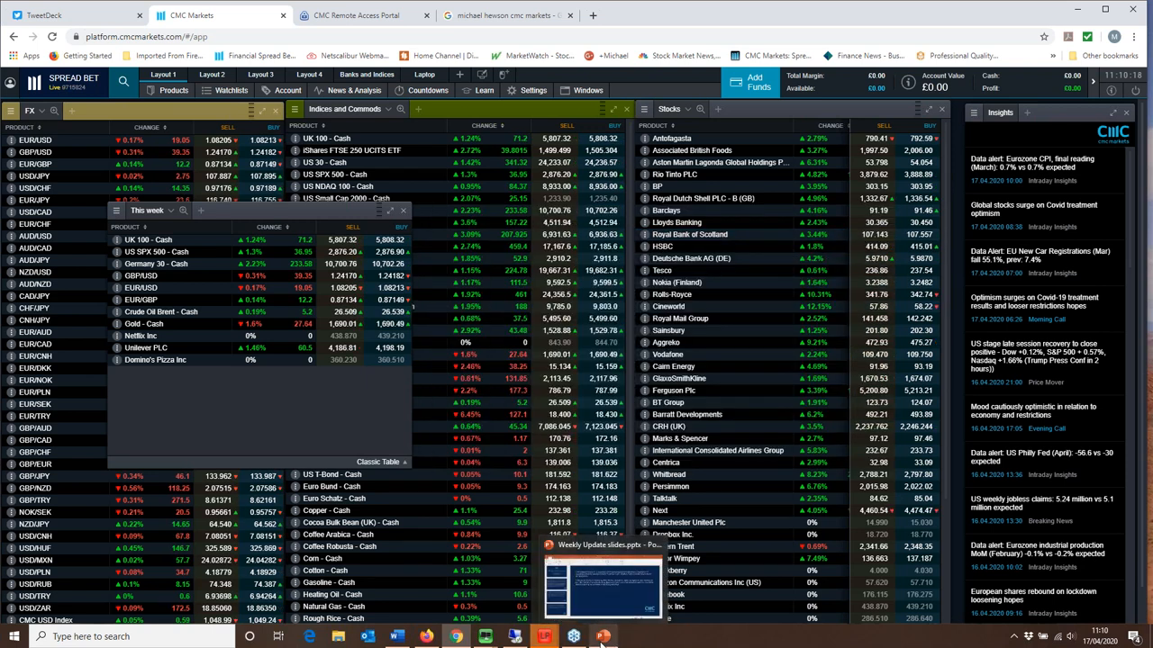
Step: Switch to the 'Weekly Update slides' slideshow and bring up its Display Settings
click(602, 638)
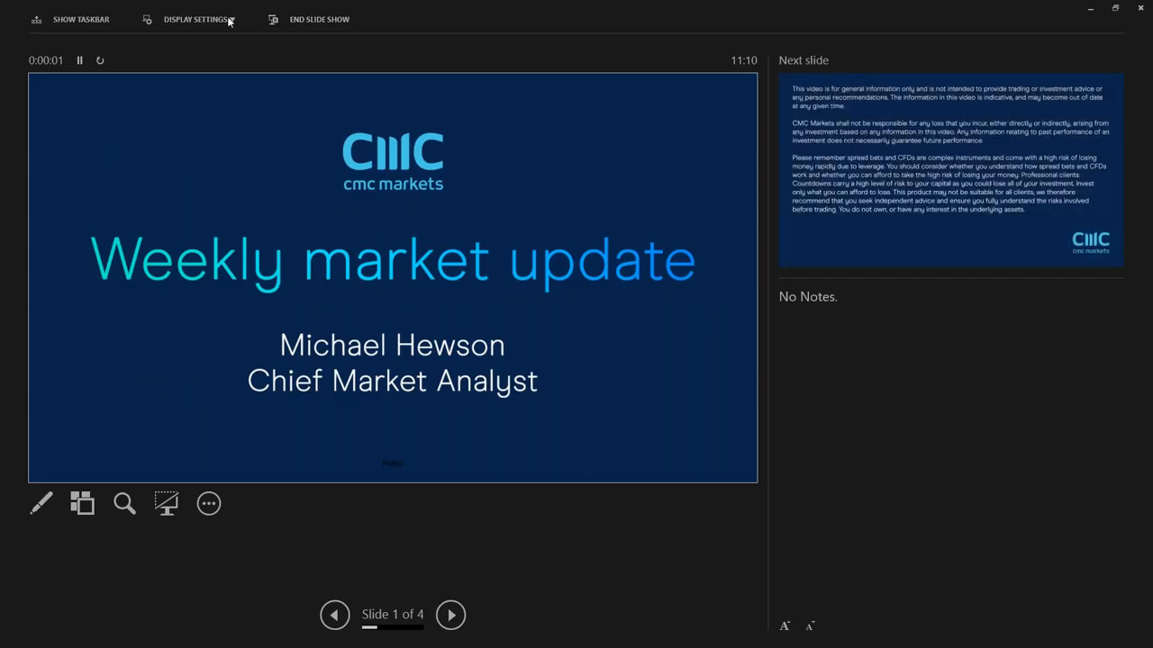
click(195, 18)
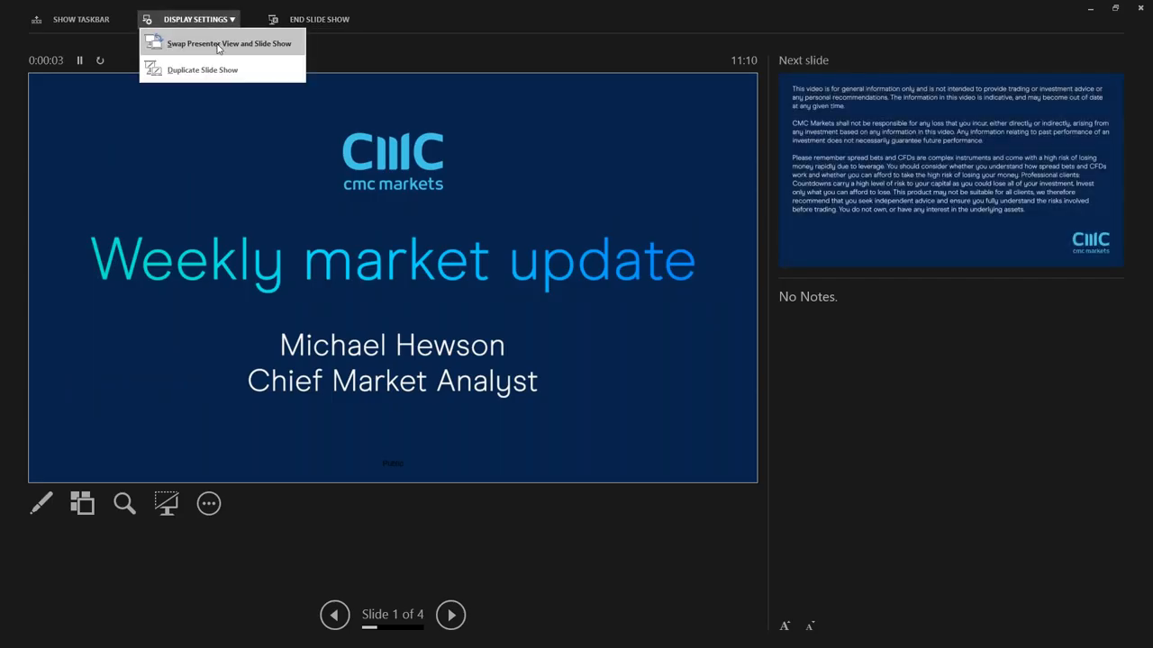